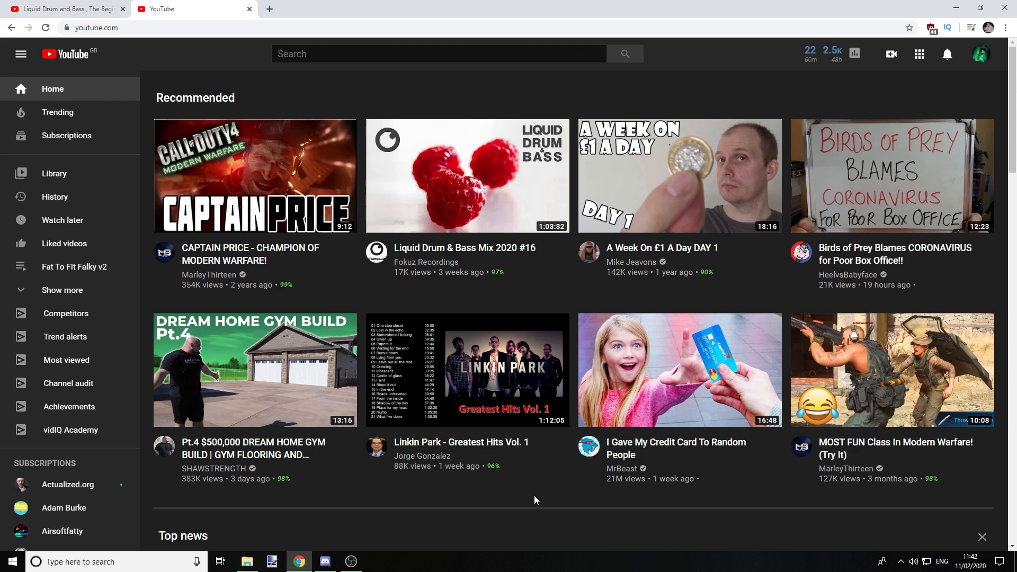
mouse_move(519, 500)
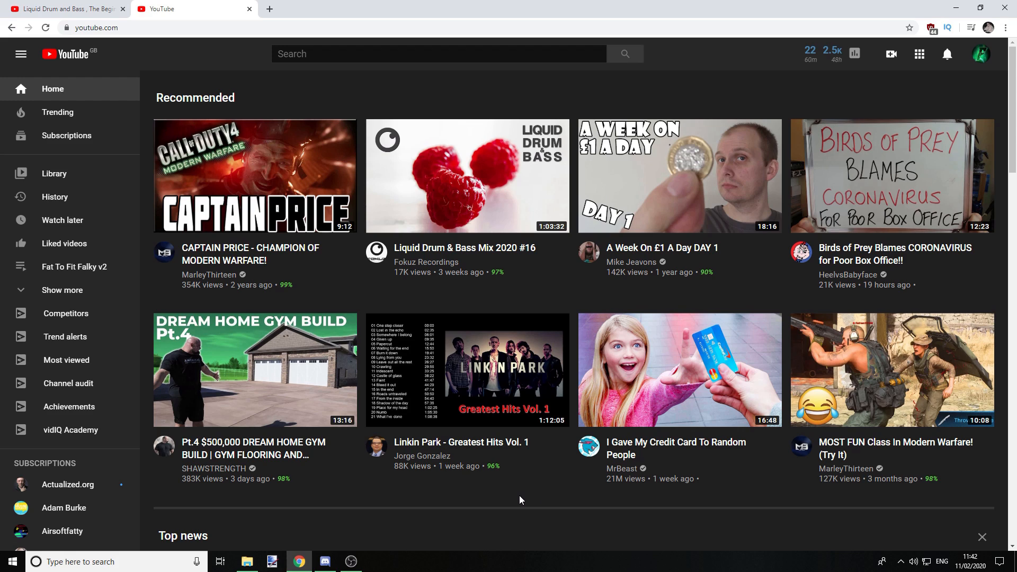
mouse_move(891, 54)
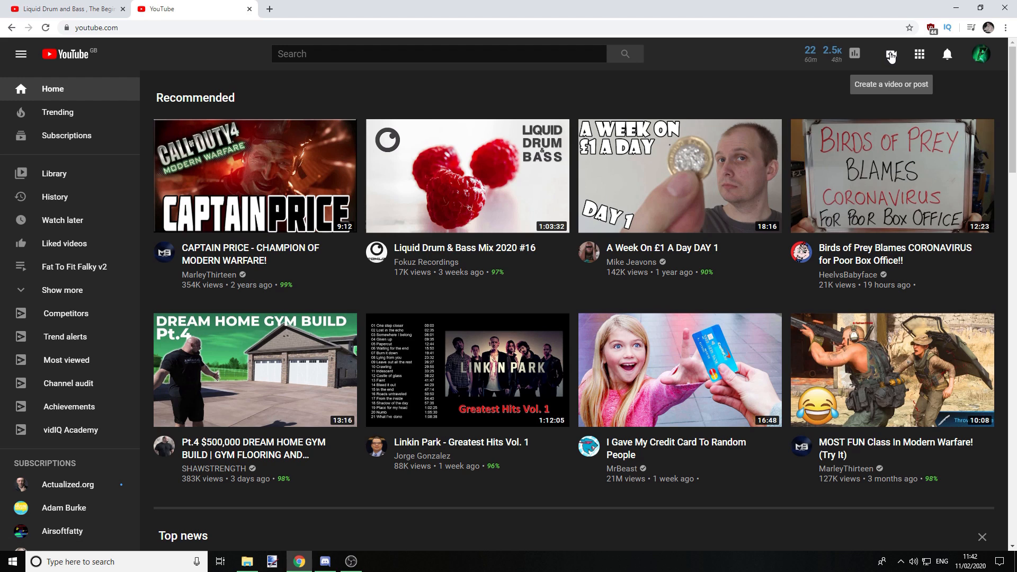
- Open YouTube's create menu with upload video, go live and create post options
click(891, 54)
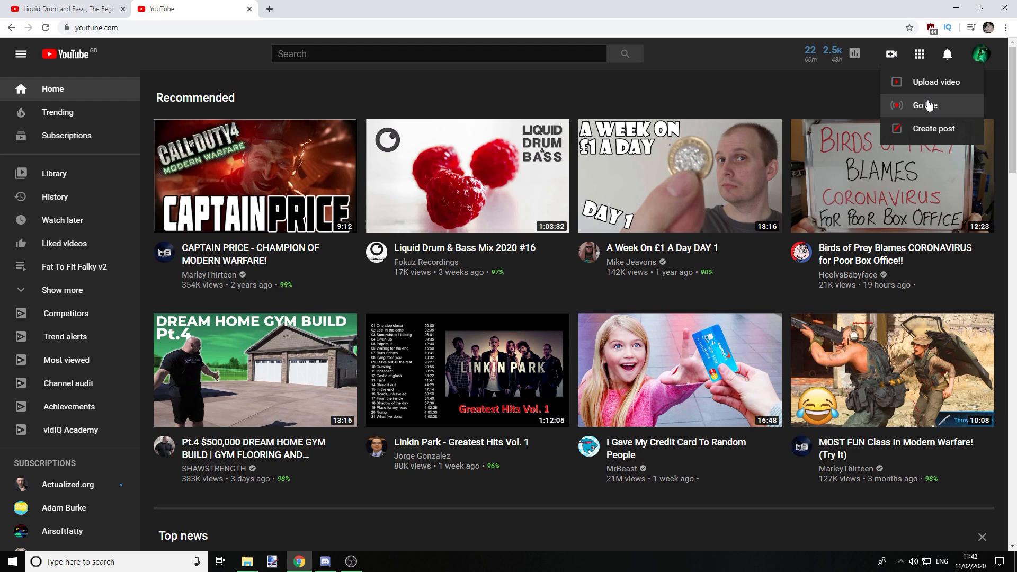
- Go live and create a new stream copied from the previous Minecraft Hardcore stream
click(924, 105)
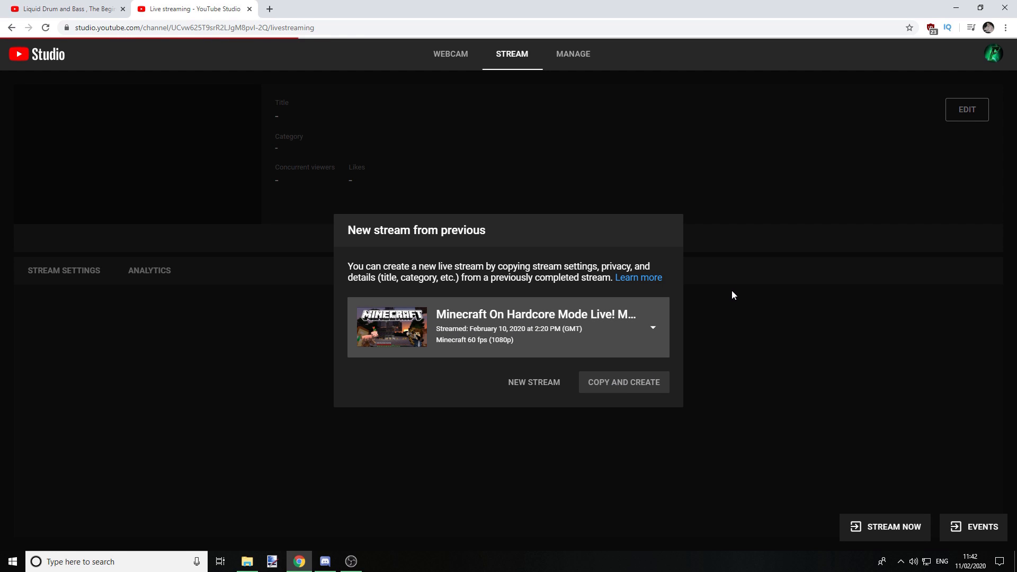
click(621, 381)
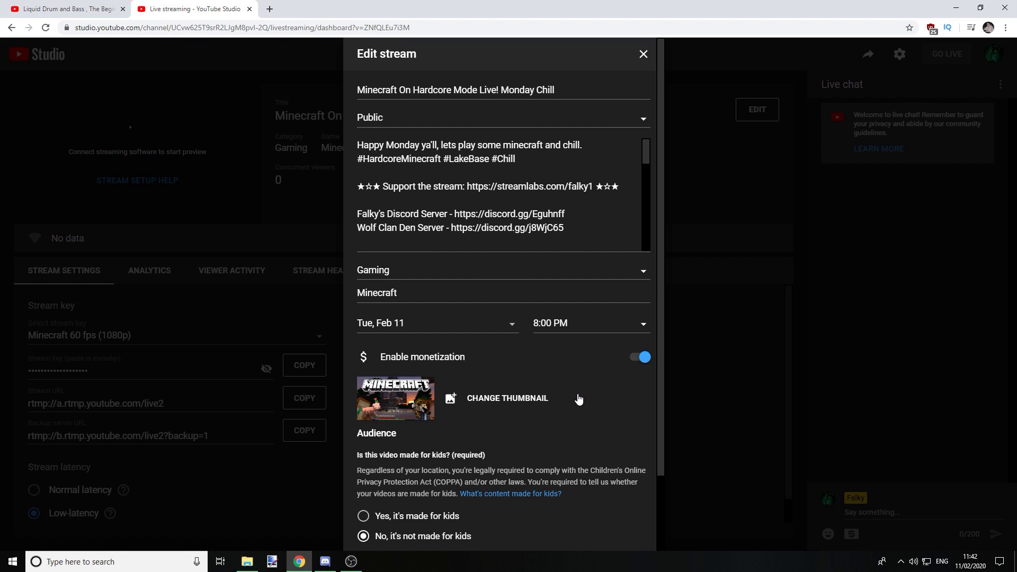
scroll(down, 3)
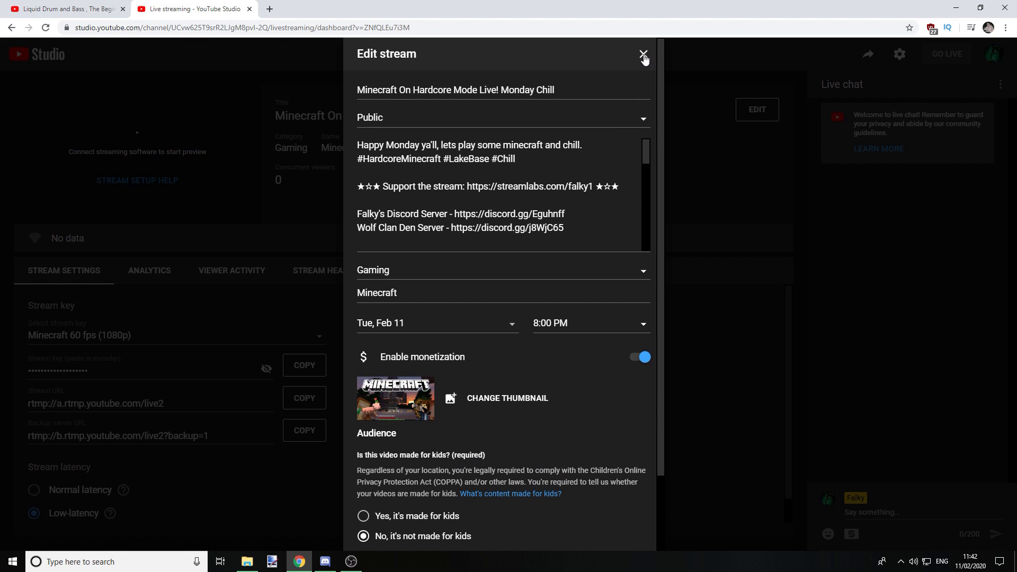
- Close the Edit stream panel and bring up the Live Stream Settings details
click(642, 53)
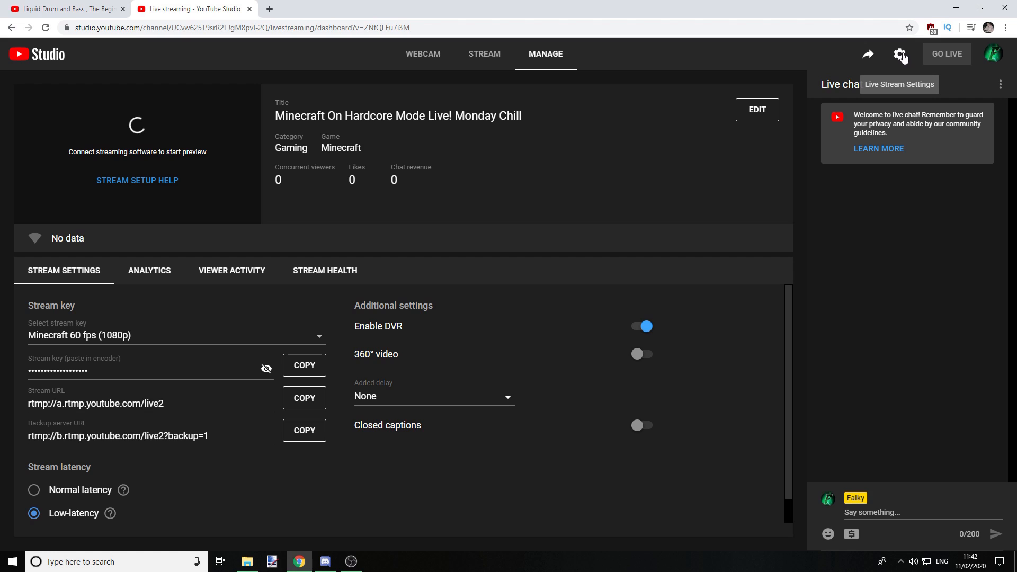
click(901, 54)
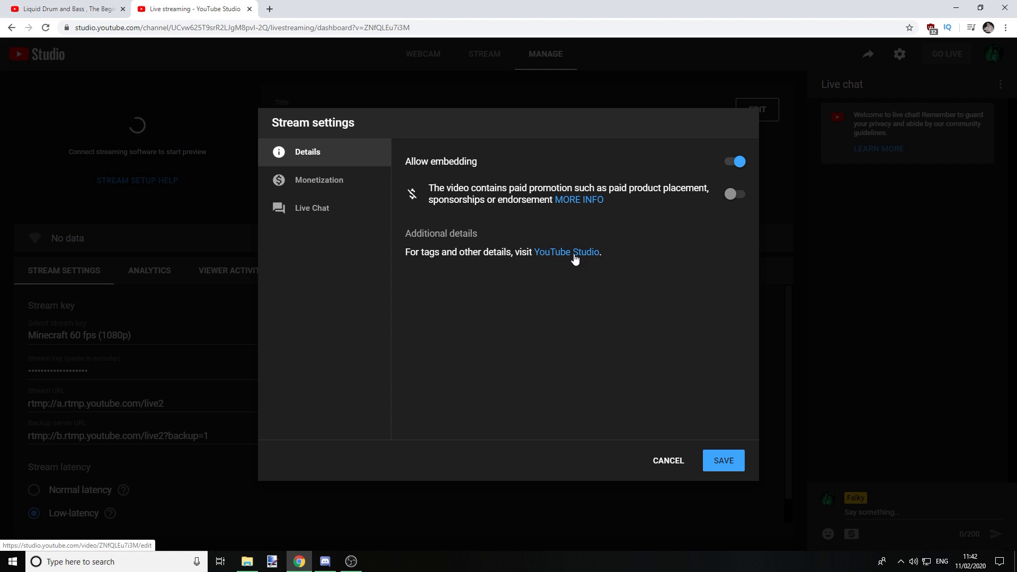
- Open the stream's Video details in a new tab and scroll to its Minecraft tags
click(566, 251)
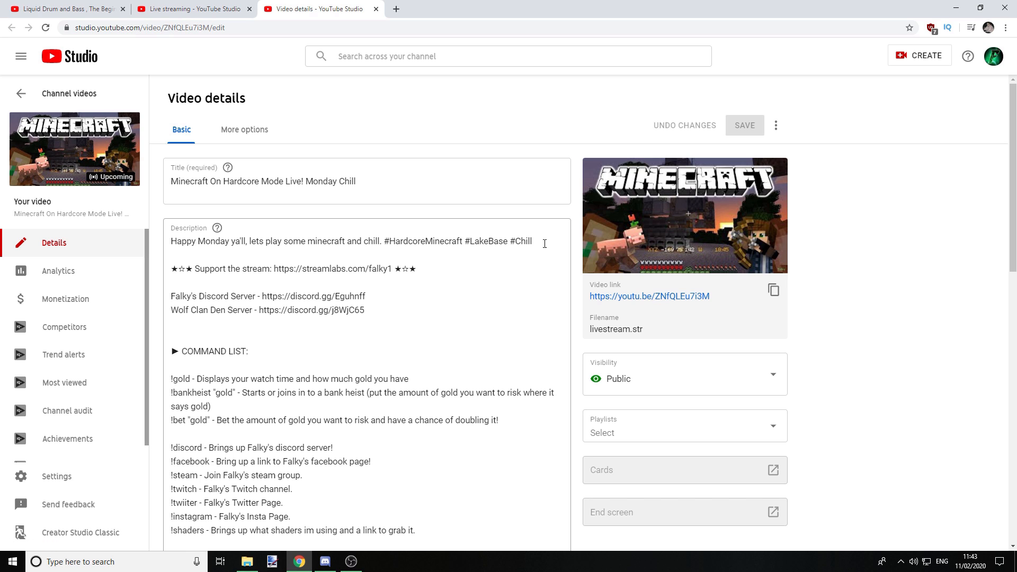
scroll(down, 3)
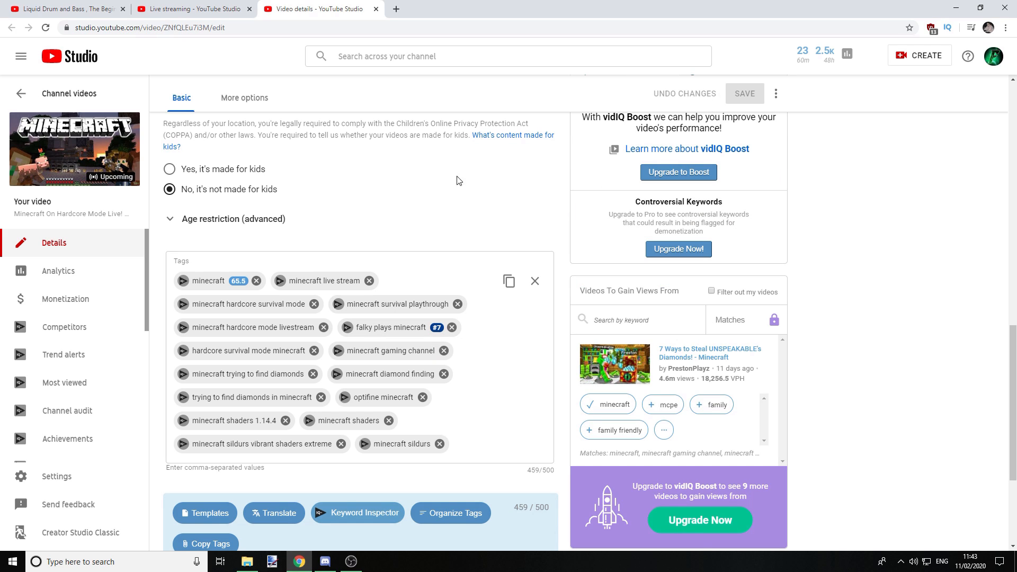
- Cancel the stream settings on the Live streaming tab and close the Video details tab
click(191, 9)
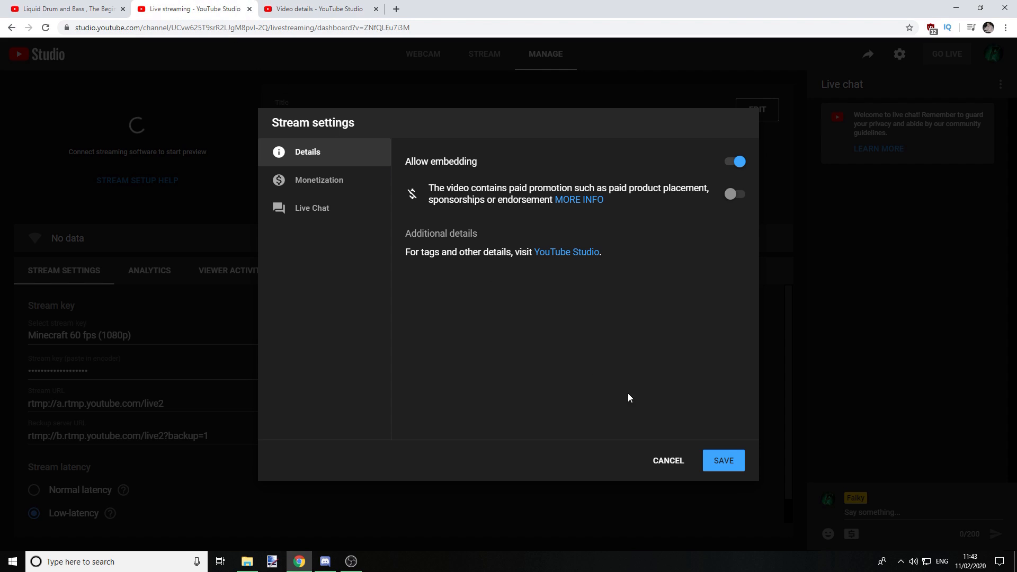
click(722, 460)
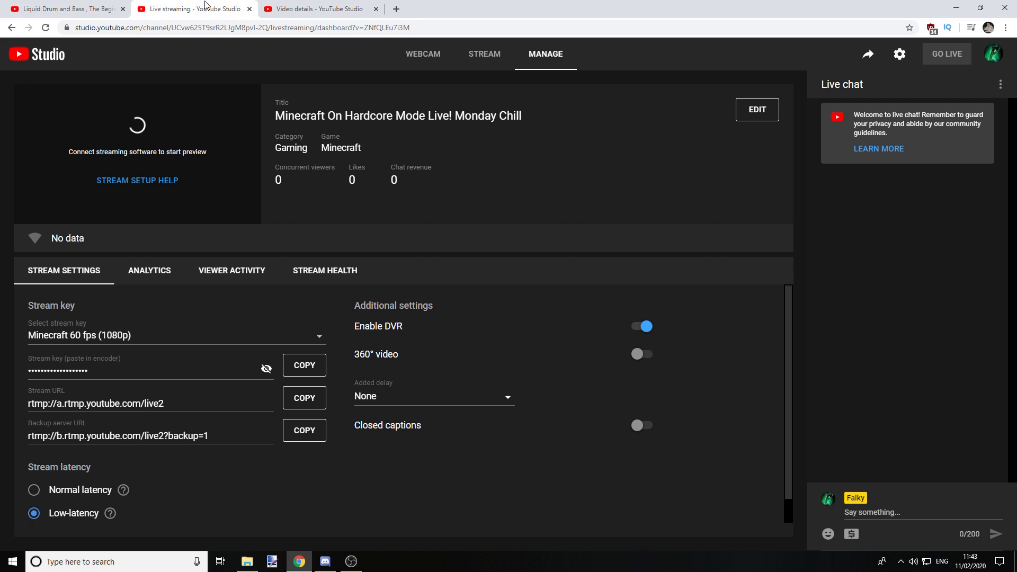
click(375, 8)
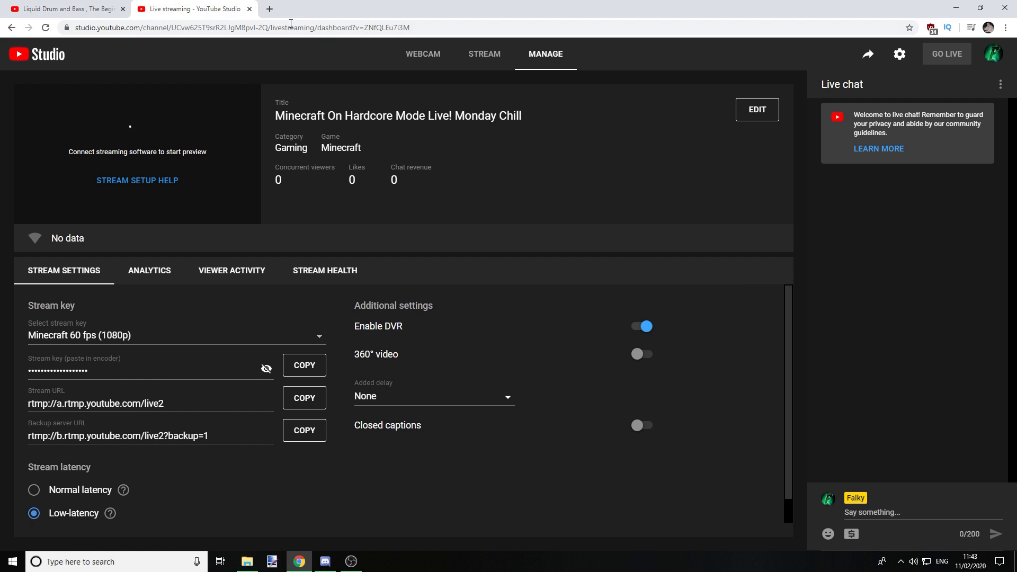